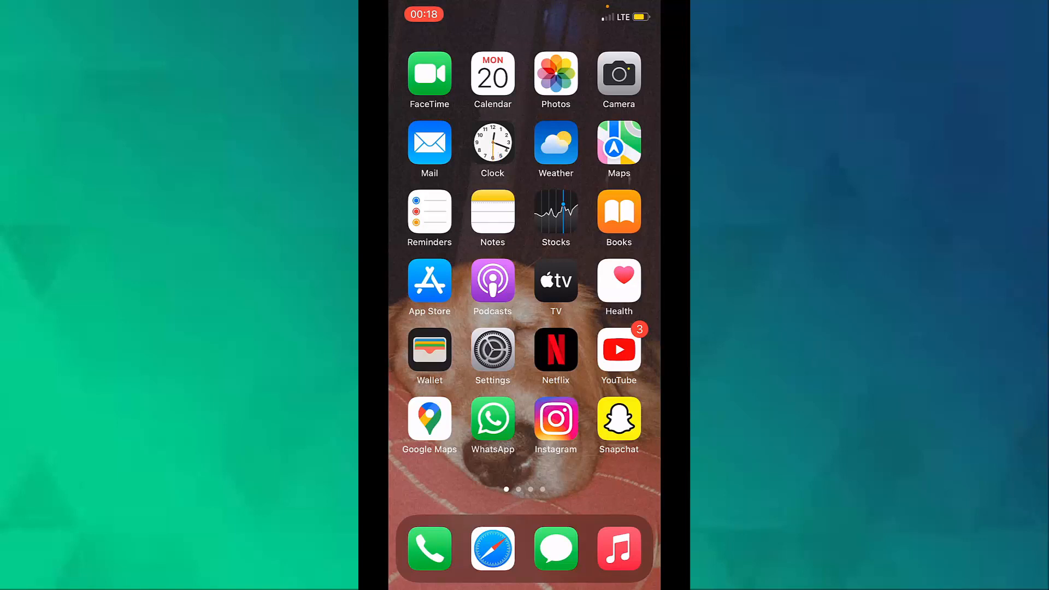
Launch Safari from the dock to reach its Favorites start page
{"action": "left_click", "coordinate": [492, 548]}
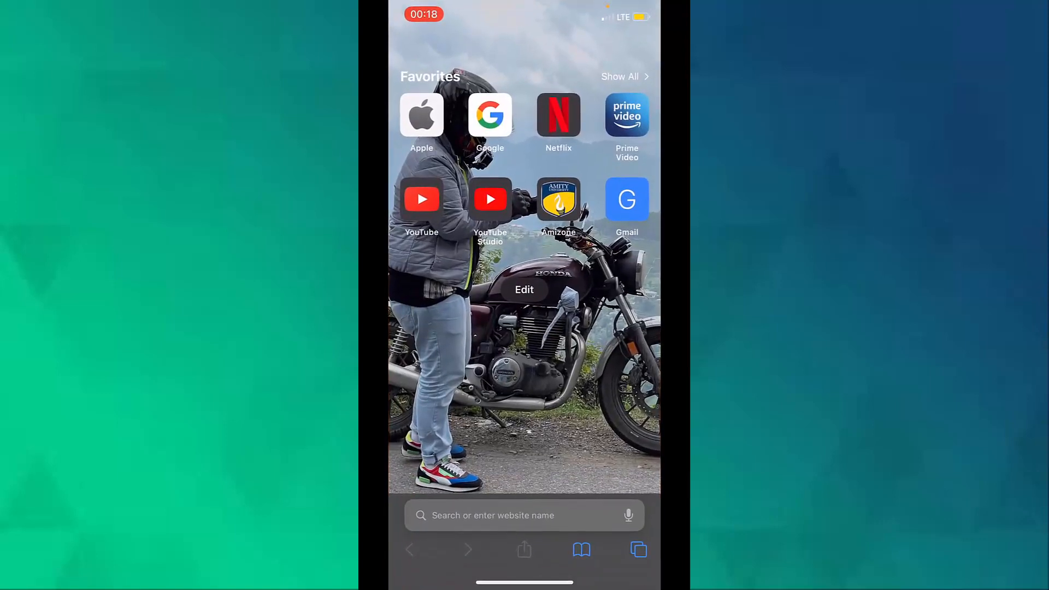
Enter the wa.me link with your own number in Safari's address bar
{"action": "left_click", "coordinate": [523, 515]}
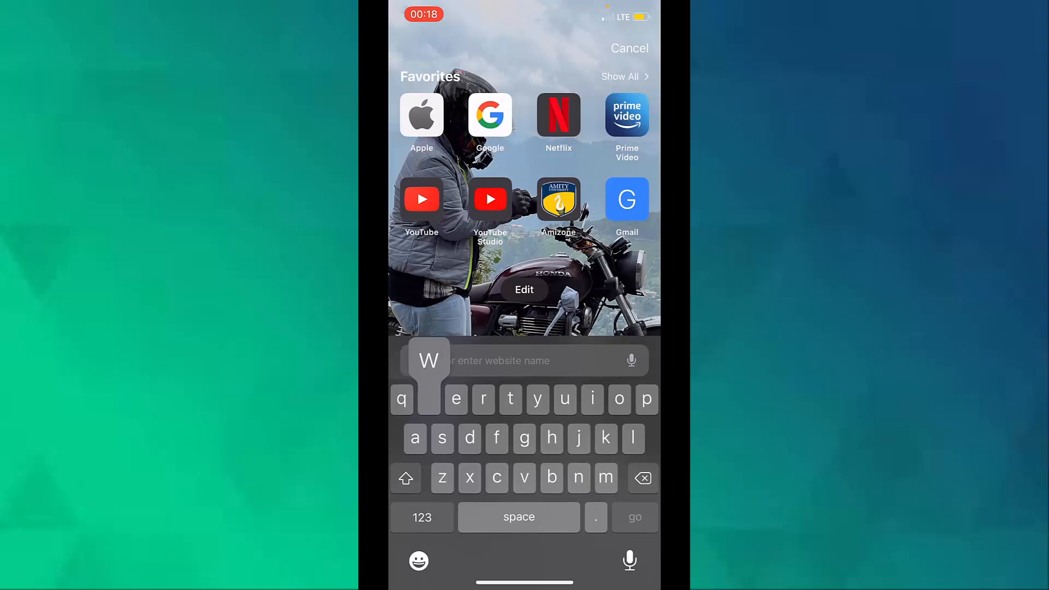
{"action": "type", "text": "wa.me"}
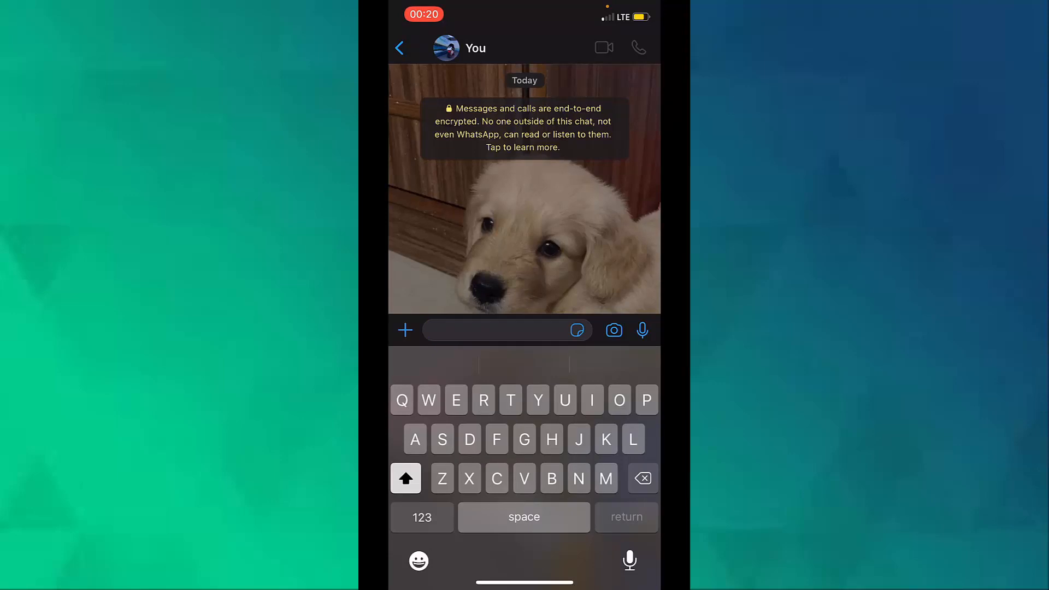
Send 'Hi' to yourself, then open the in-app camera for a photo
{"action": "left_click", "coordinate": [498, 330]}
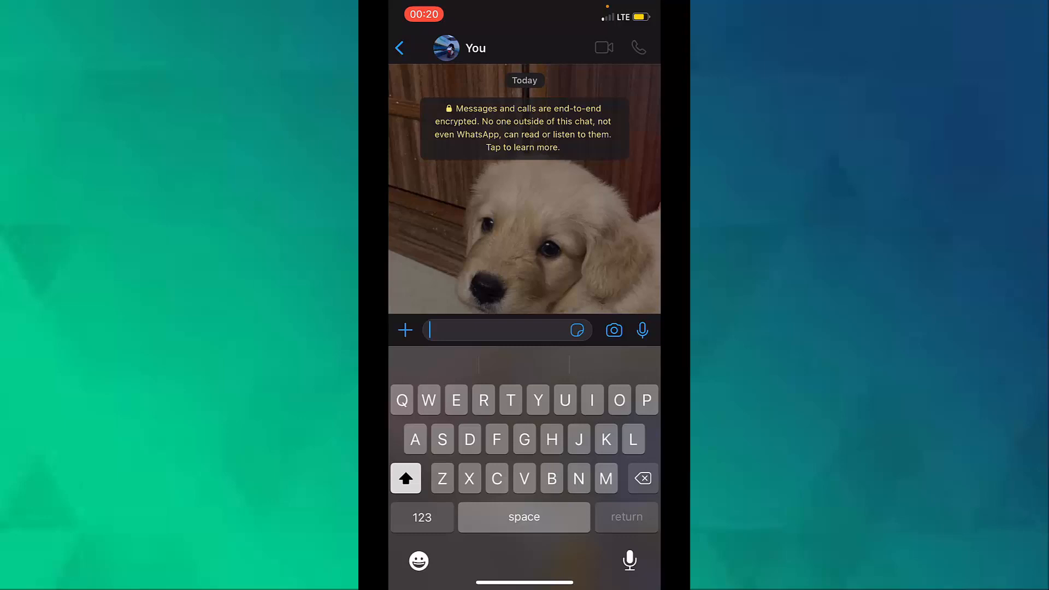
{"action": "left_click", "coordinate": [405, 330]}
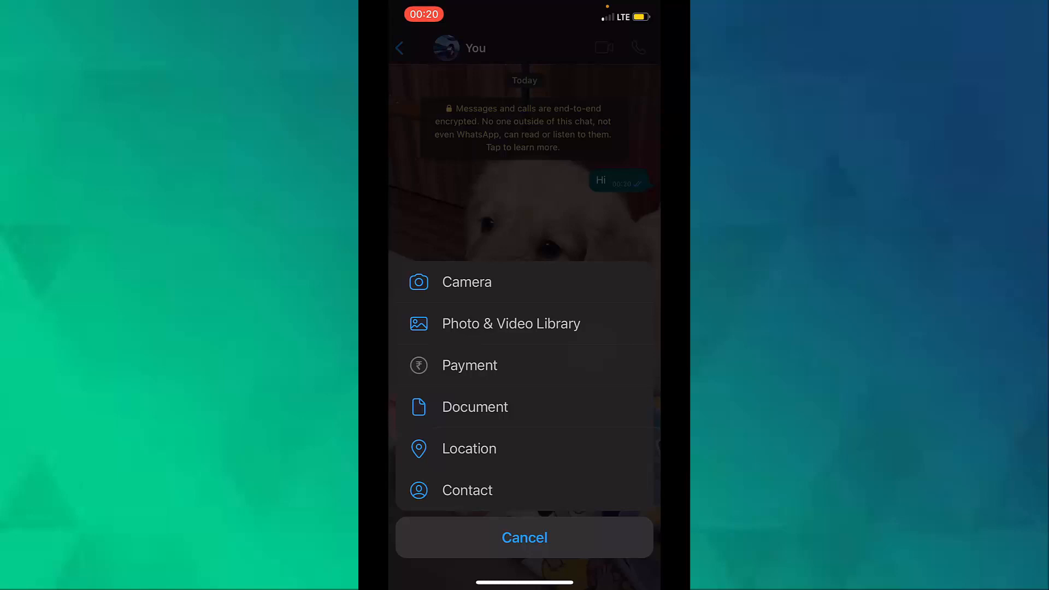
{"action": "left_click", "coordinate": [466, 282]}
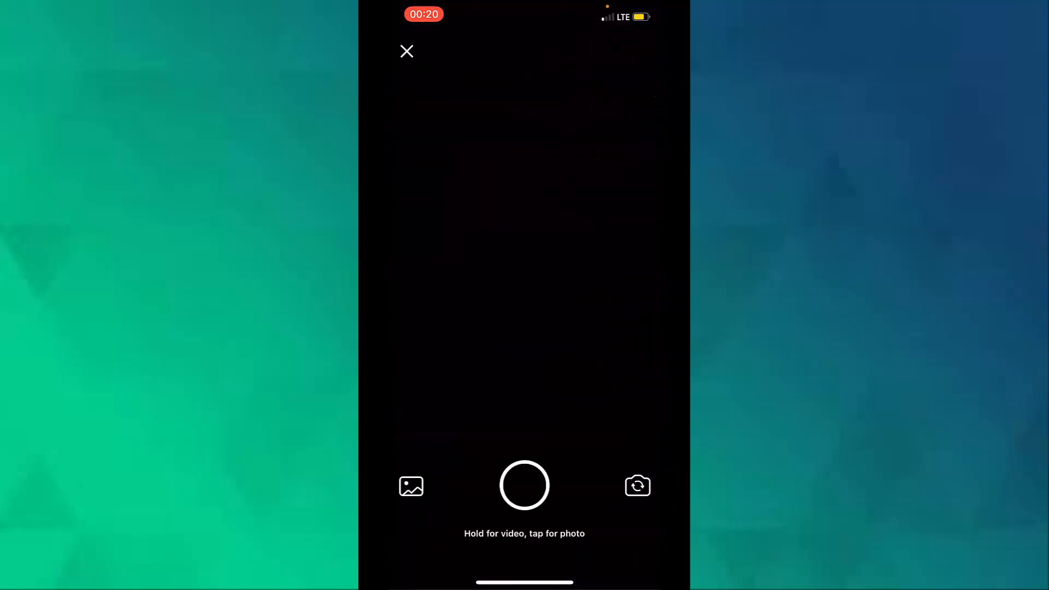